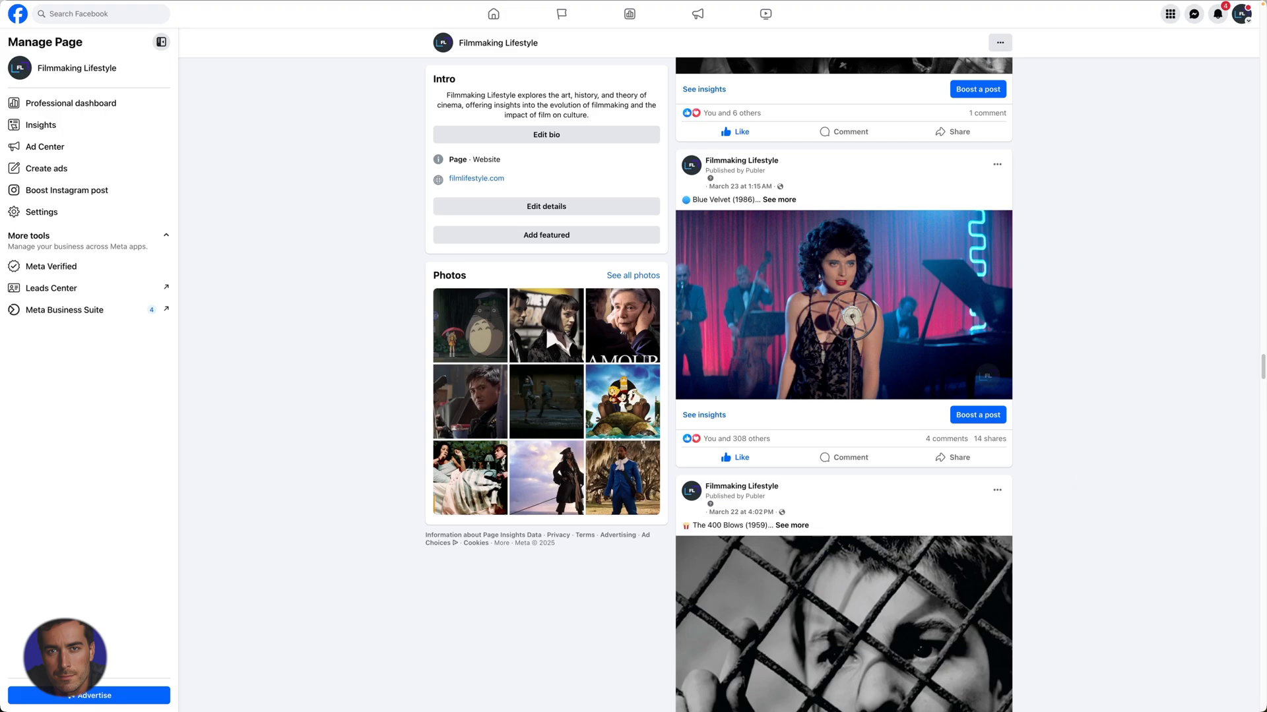
pyautogui.moveTo(1075, 481)
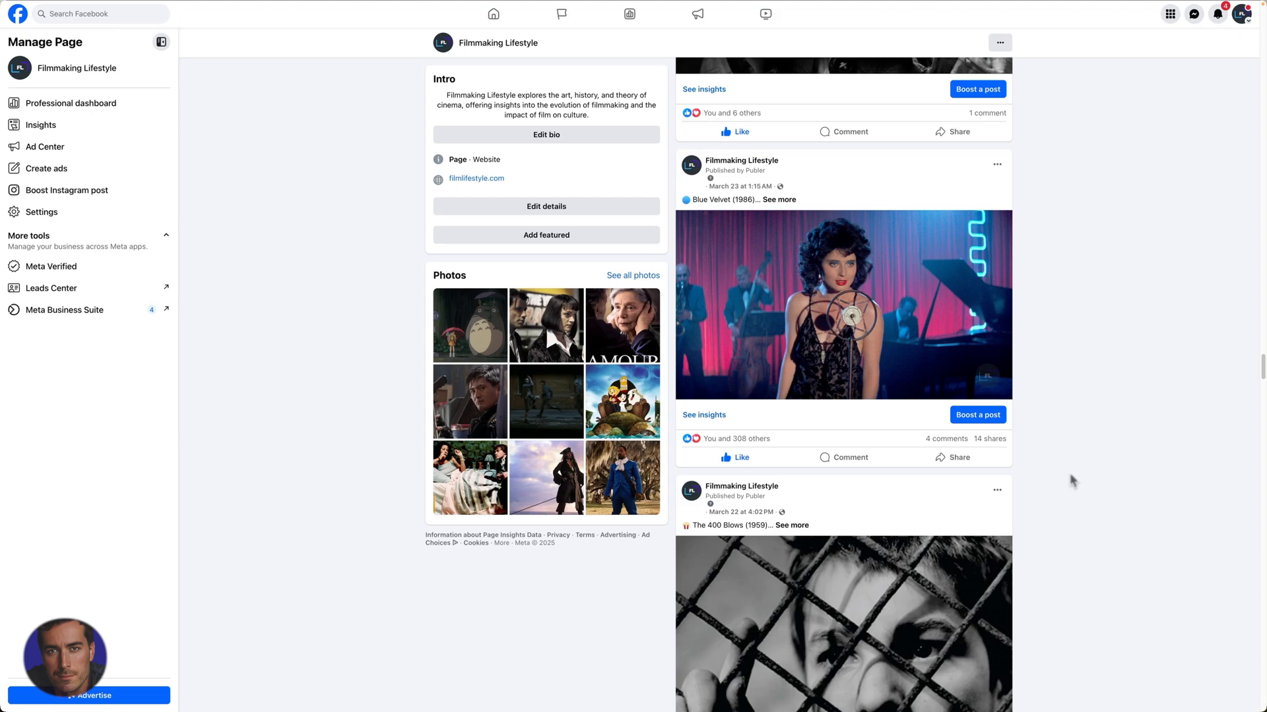
pyautogui.moveTo(1065, 238)
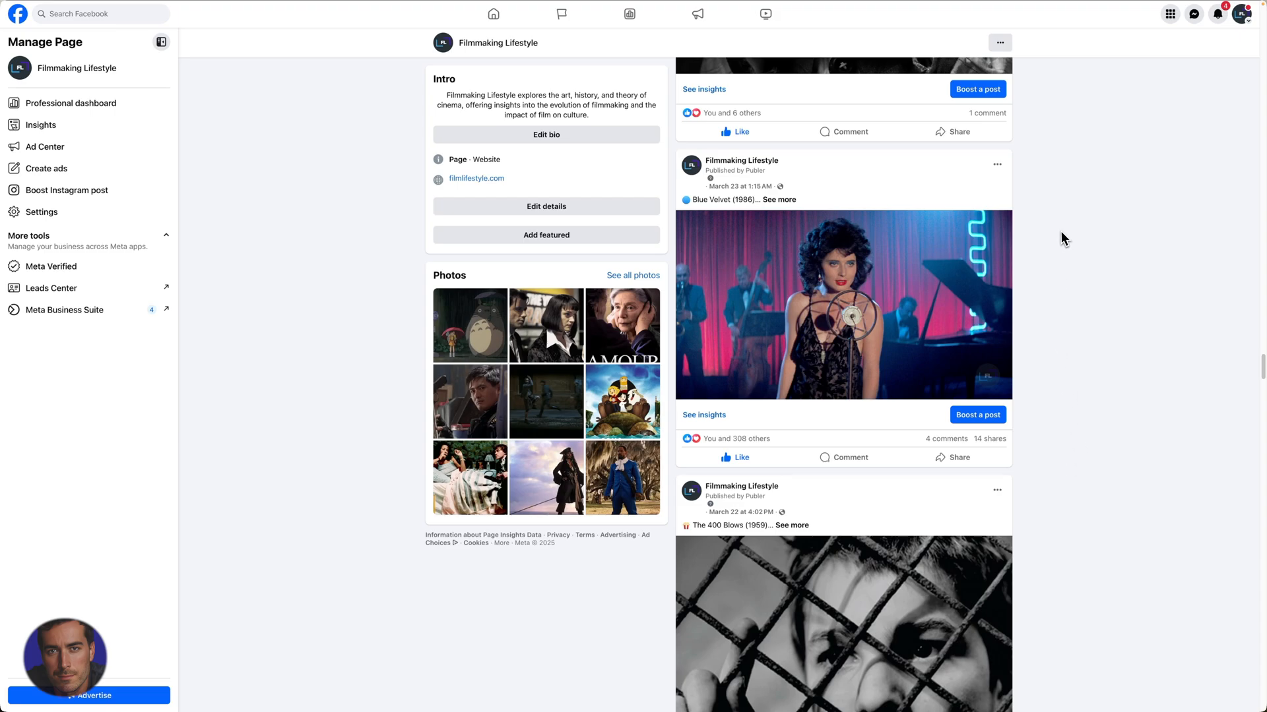
# Switch to the Sharing Debugger and focus its empty URL field.
pyautogui.click(157, 36)
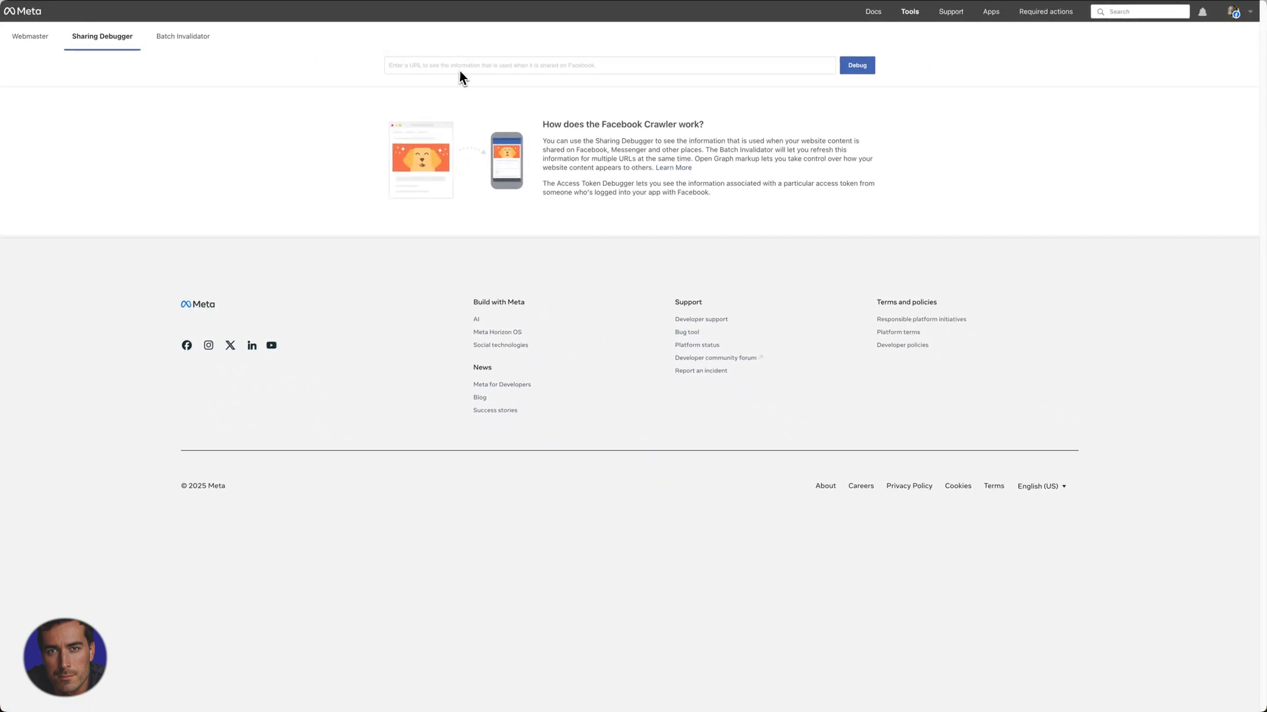
pyautogui.click(855, 64)
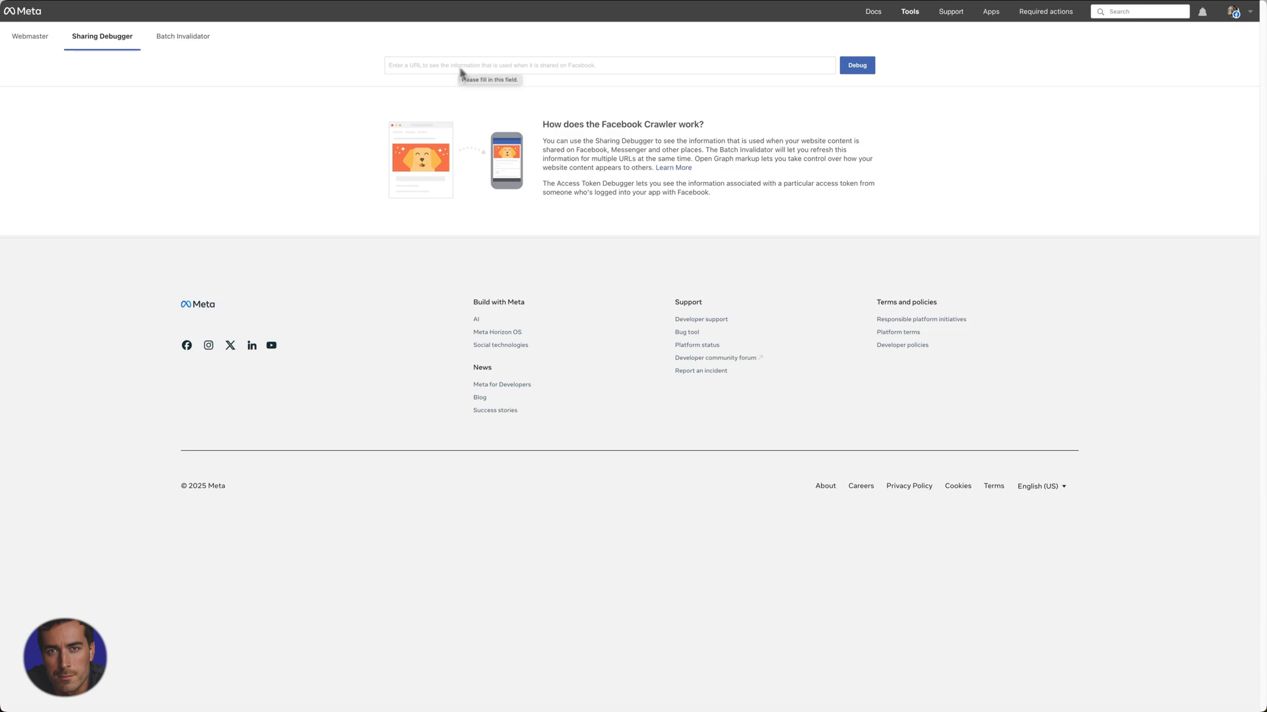
pyautogui.moveTo(364, 134)
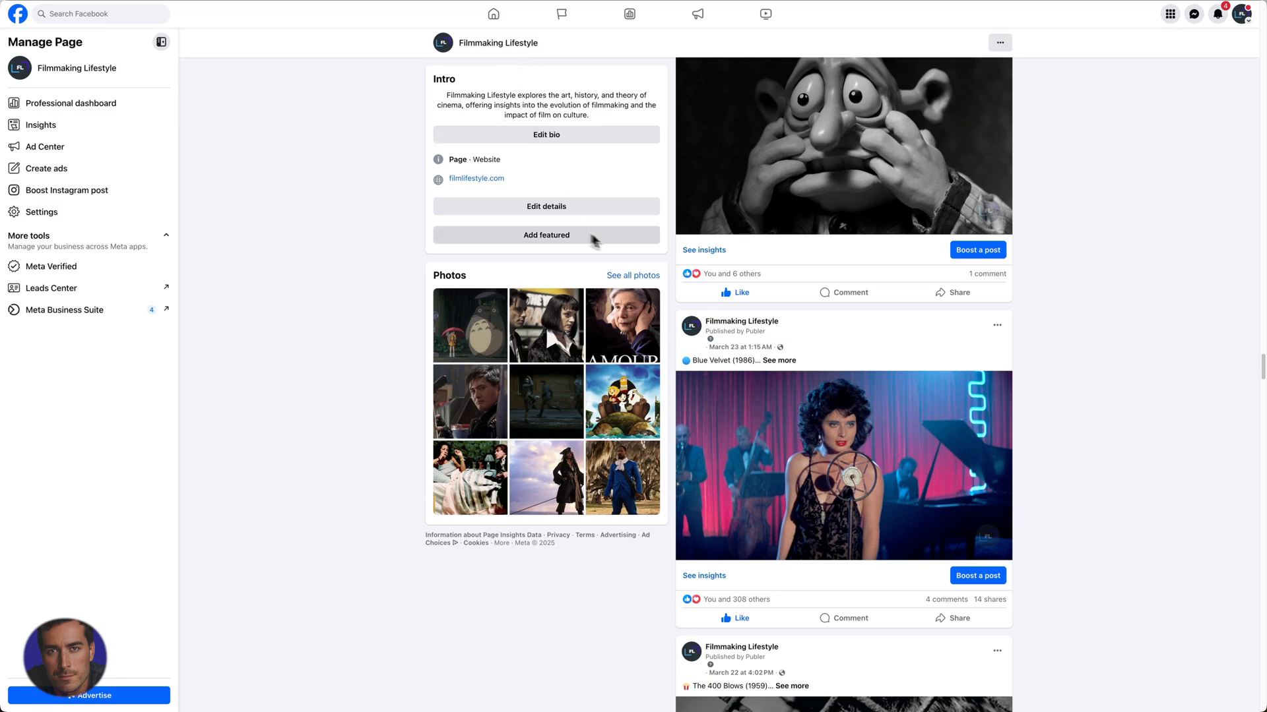
# Scroll down the Filmmaking Lifestyle feed to older film posts like Gravity.
pyautogui.scroll(-3)
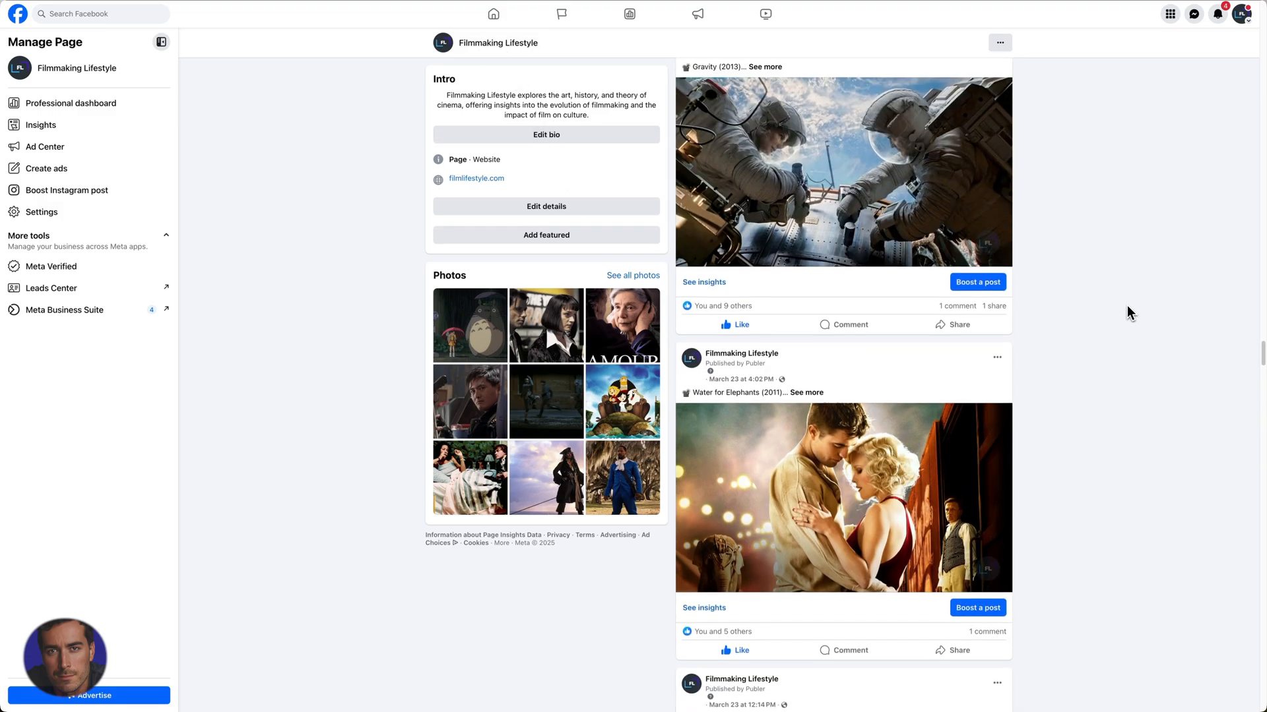
pyautogui.scroll(-3)
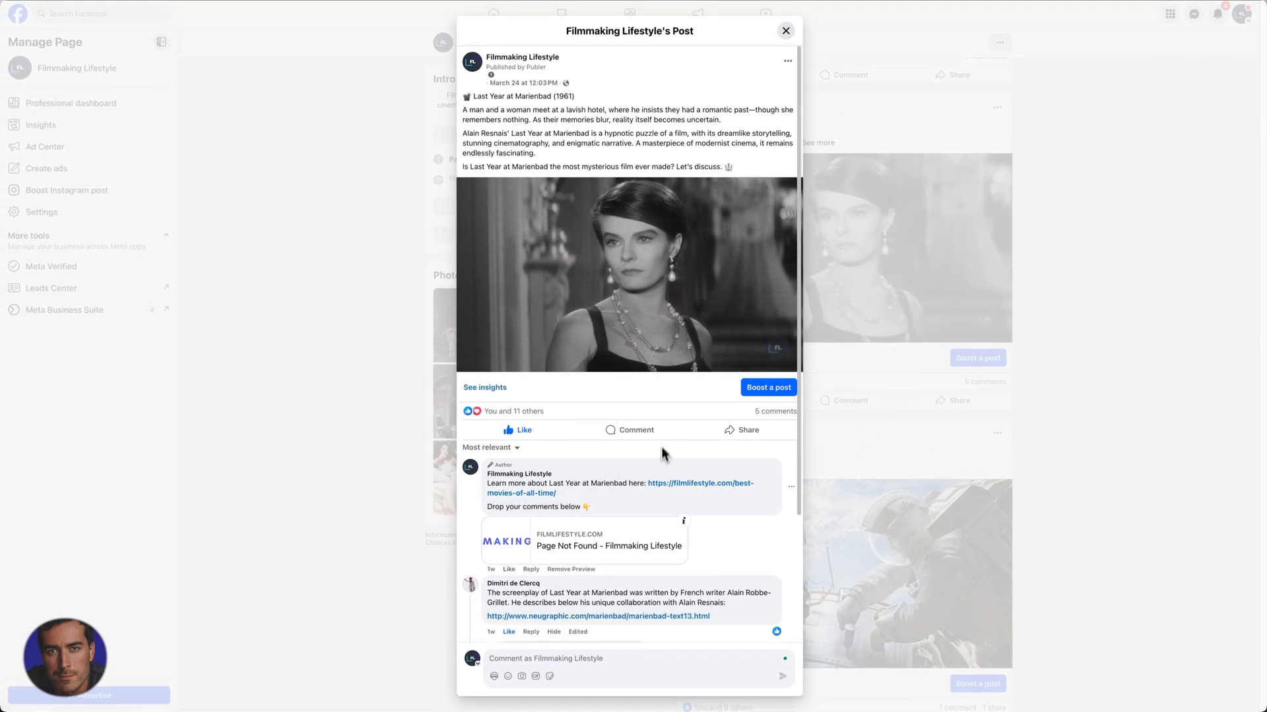
pyautogui.moveTo(812, 291)
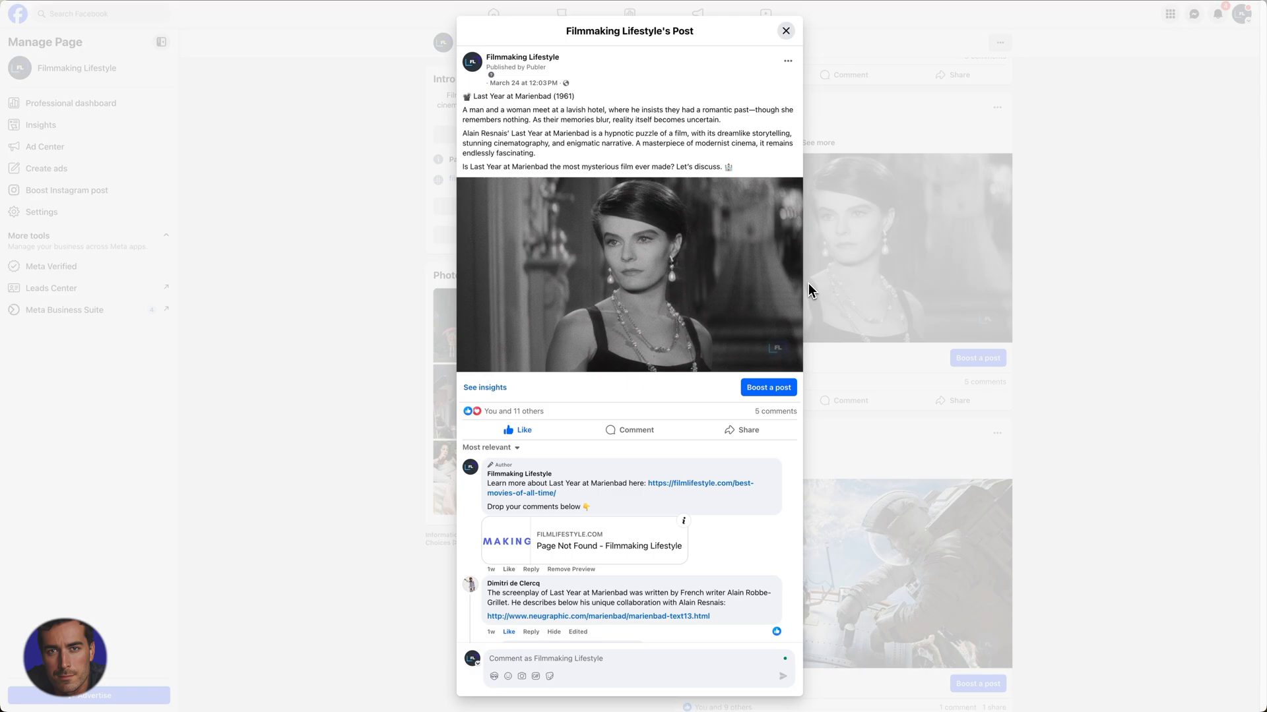
pyautogui.moveTo(1125, 402)
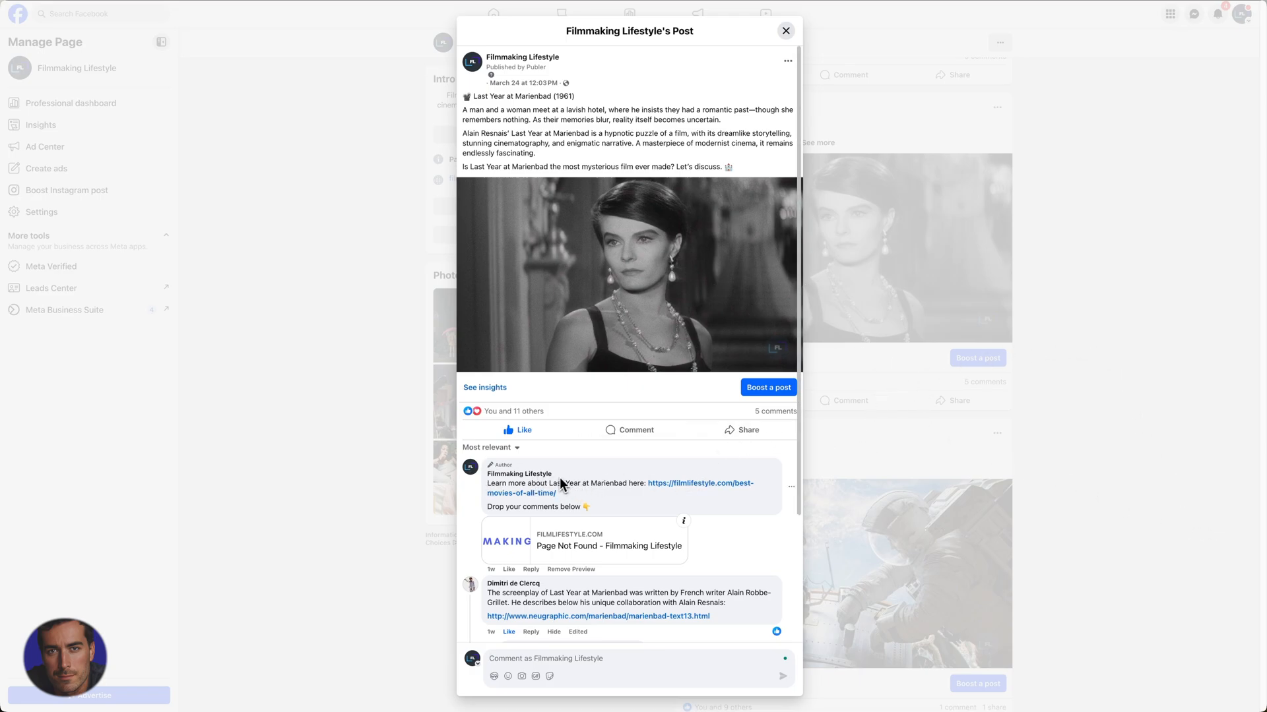
# Scroll through the Marienbad post's comments to the 'Page Not Found' link preview.
pyautogui.scroll(-3)
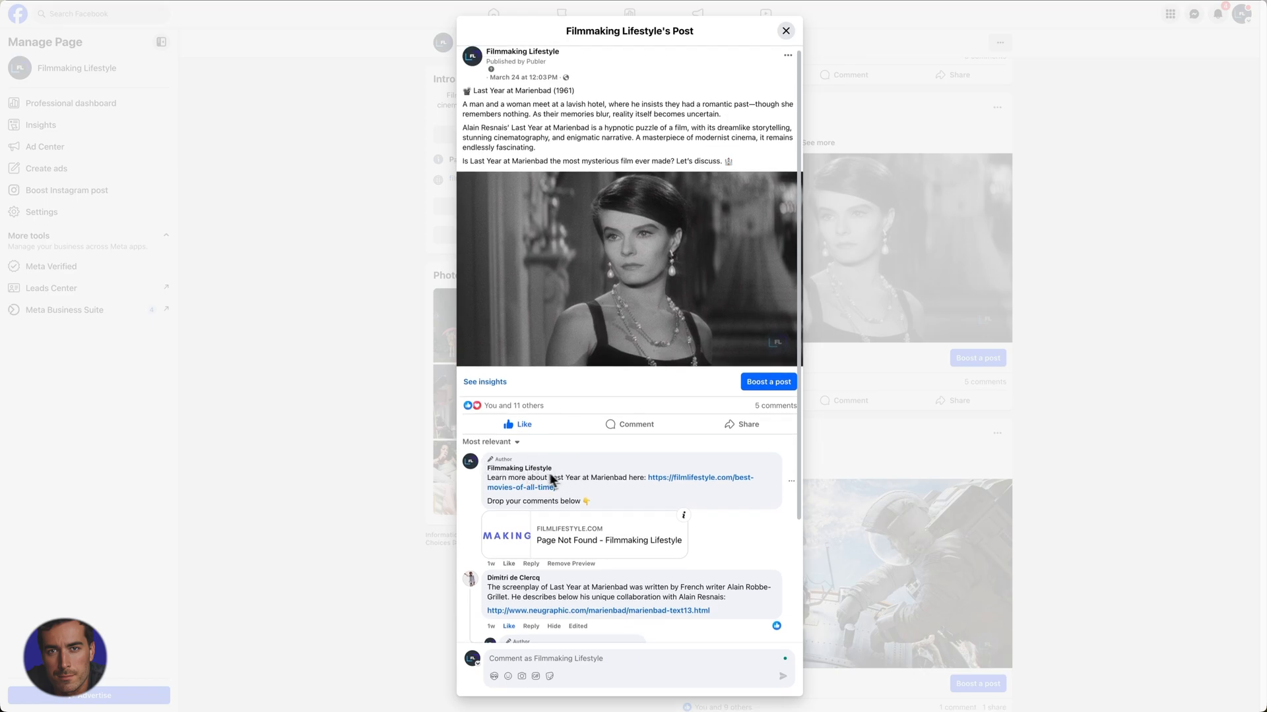
pyautogui.moveTo(634, 459)
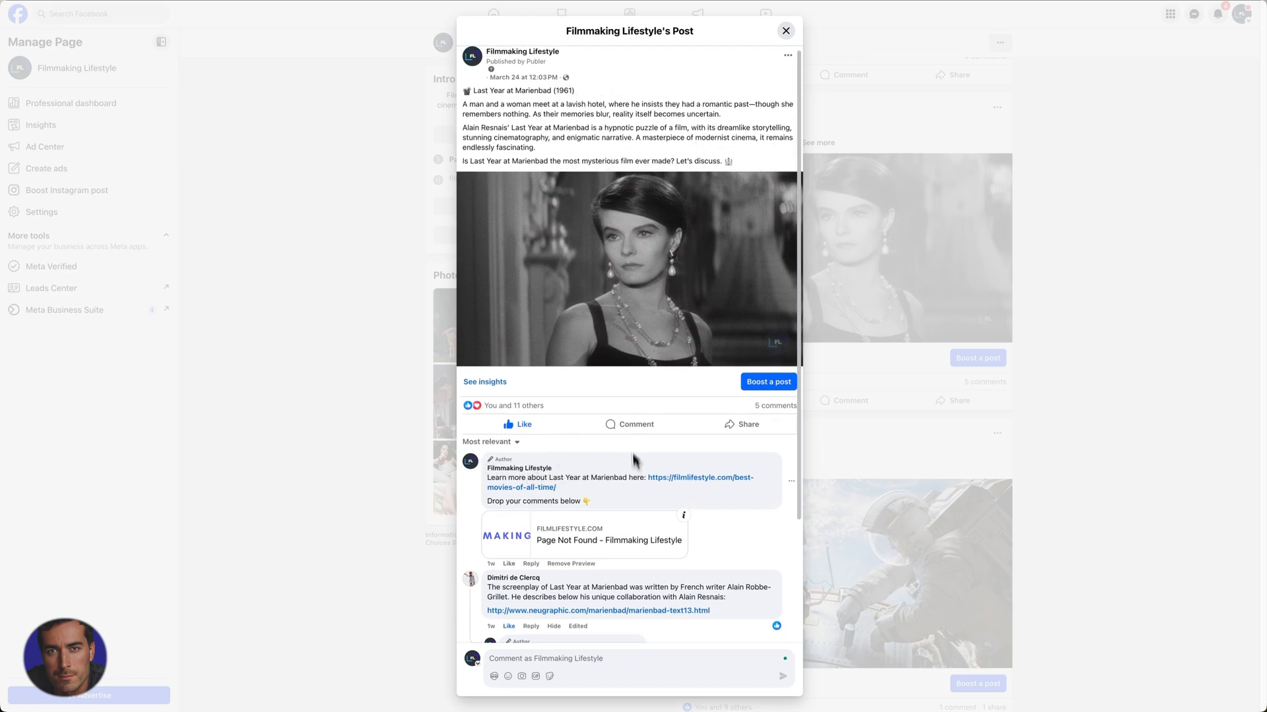
pyautogui.scroll(-3)
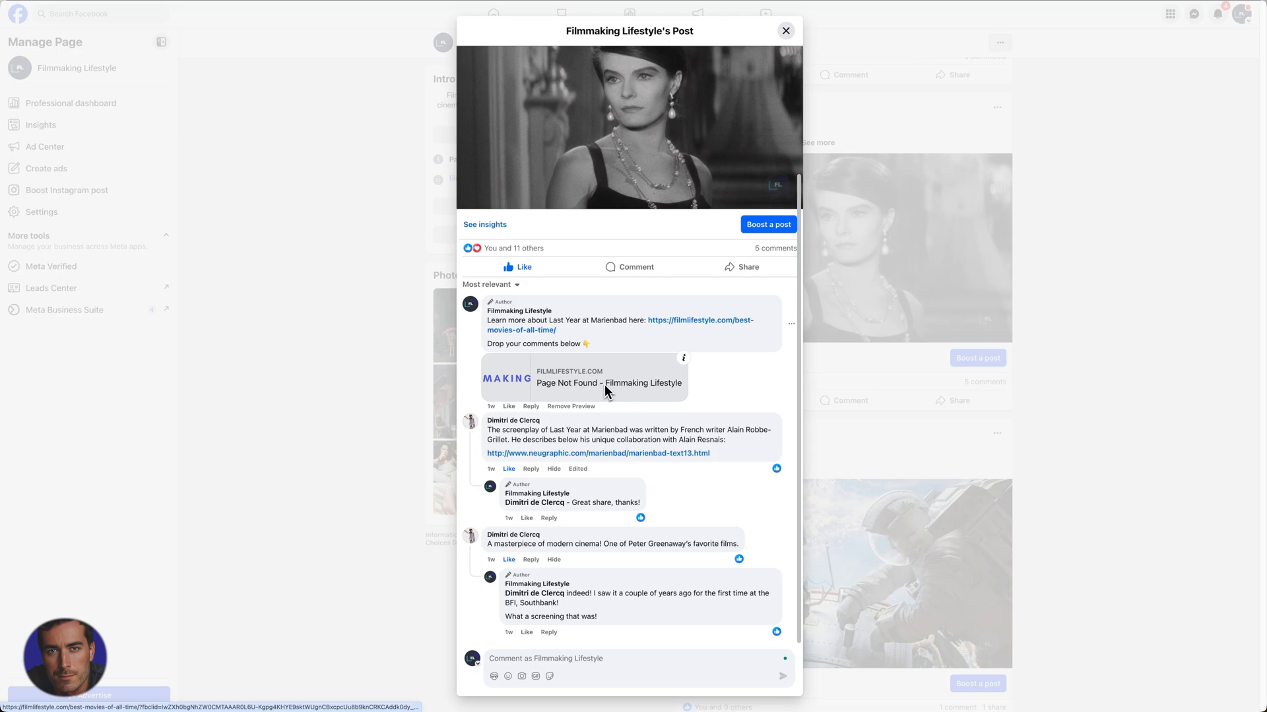
pyautogui.moveTo(546, 330)
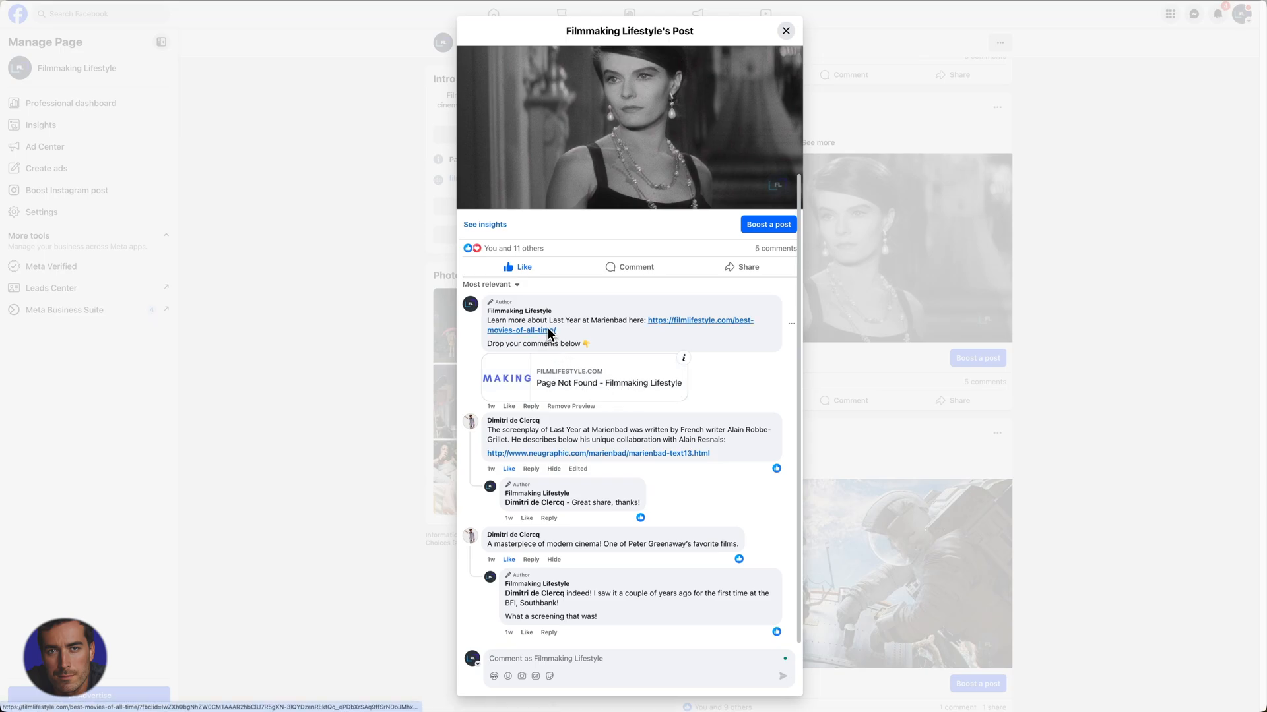
pyautogui.moveTo(669, 331)
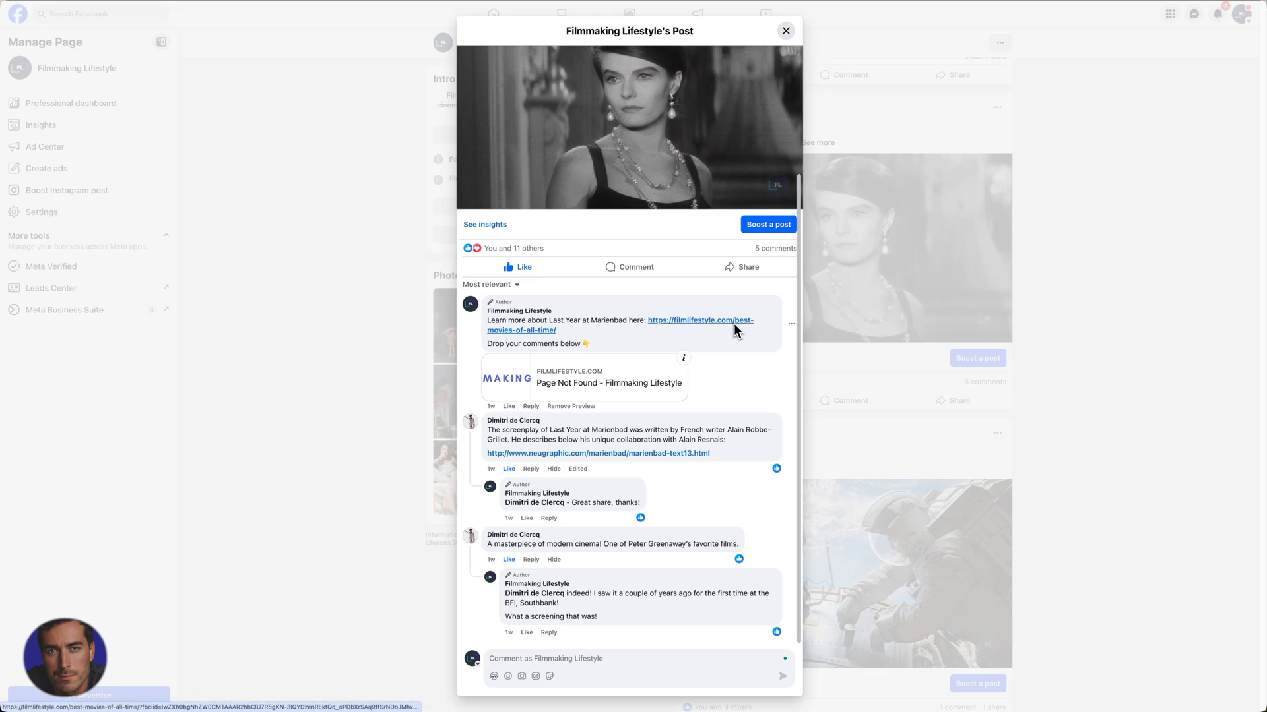
pyautogui.moveTo(513, 337)
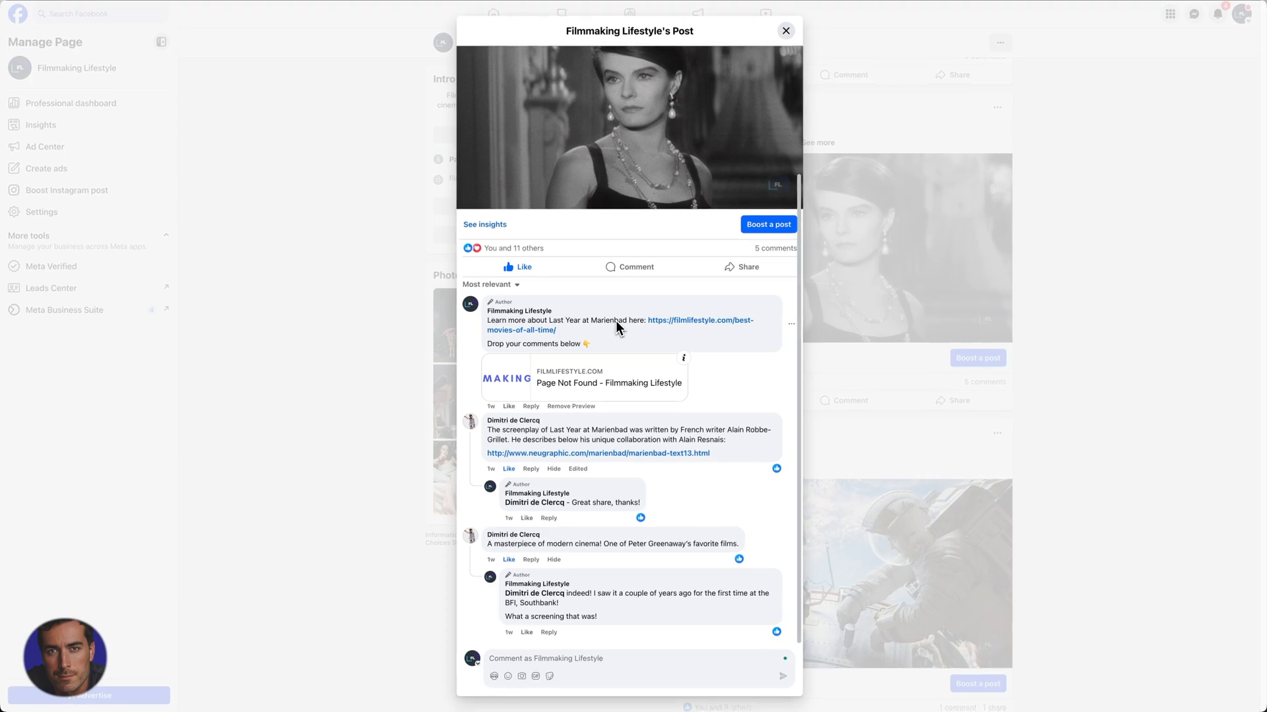
pyautogui.moveTo(593, 327)
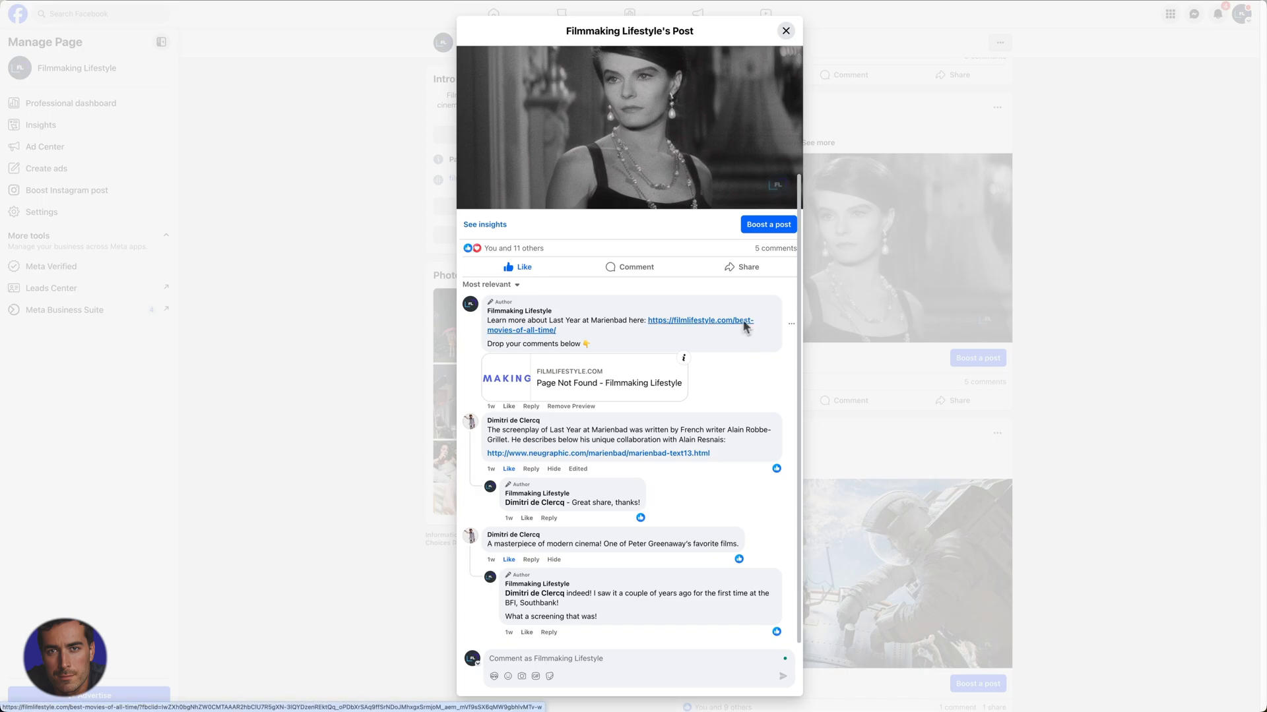
pyautogui.moveTo(733, 328)
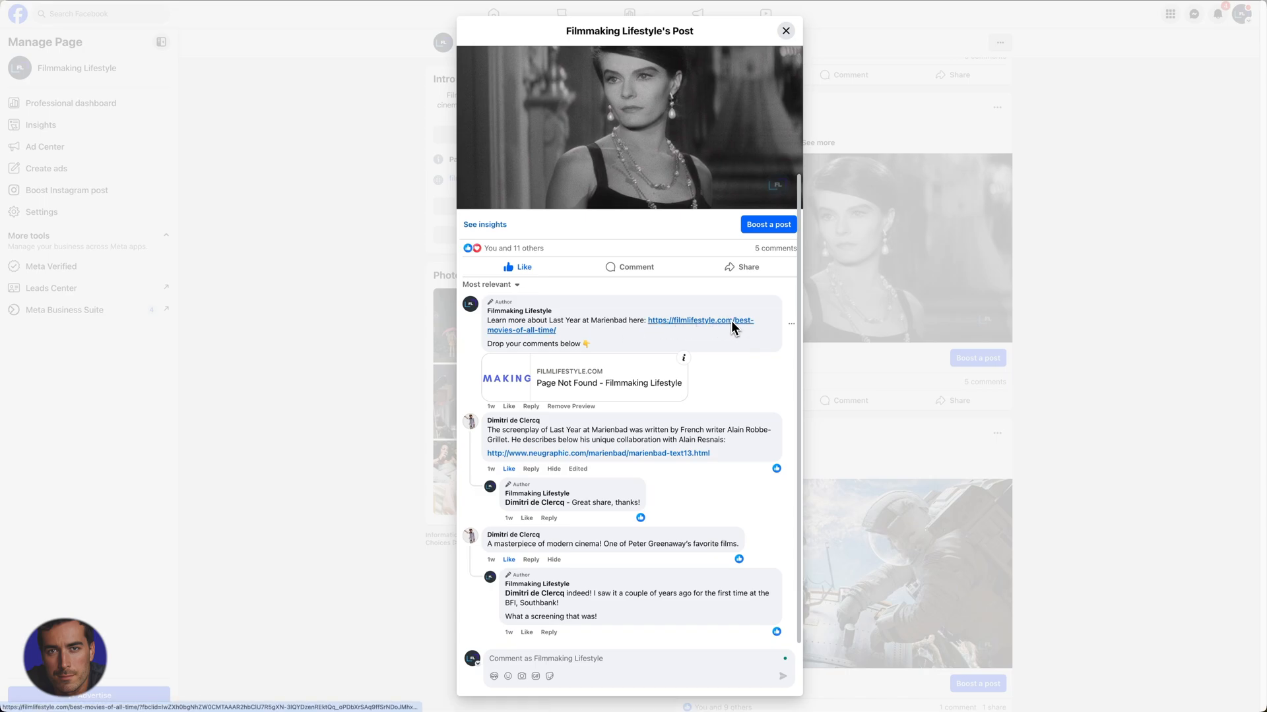
pyautogui.moveTo(523, 337)
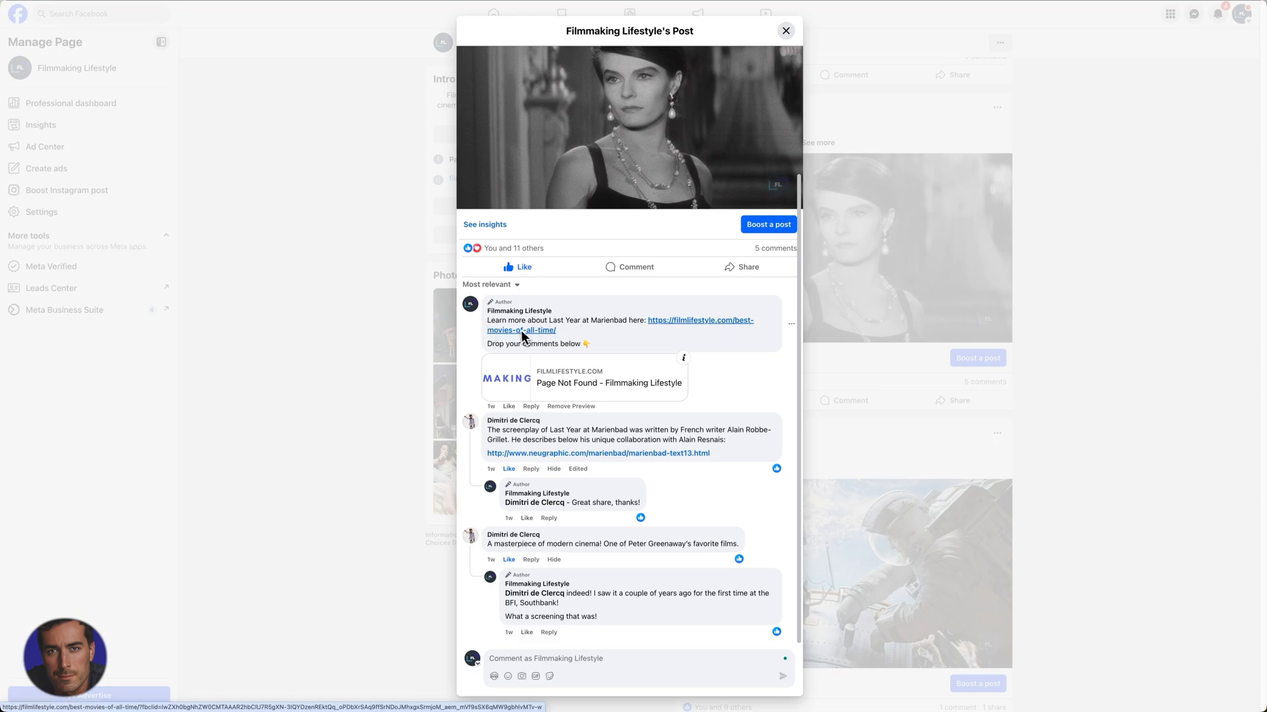
pyautogui.moveTo(529, 341)
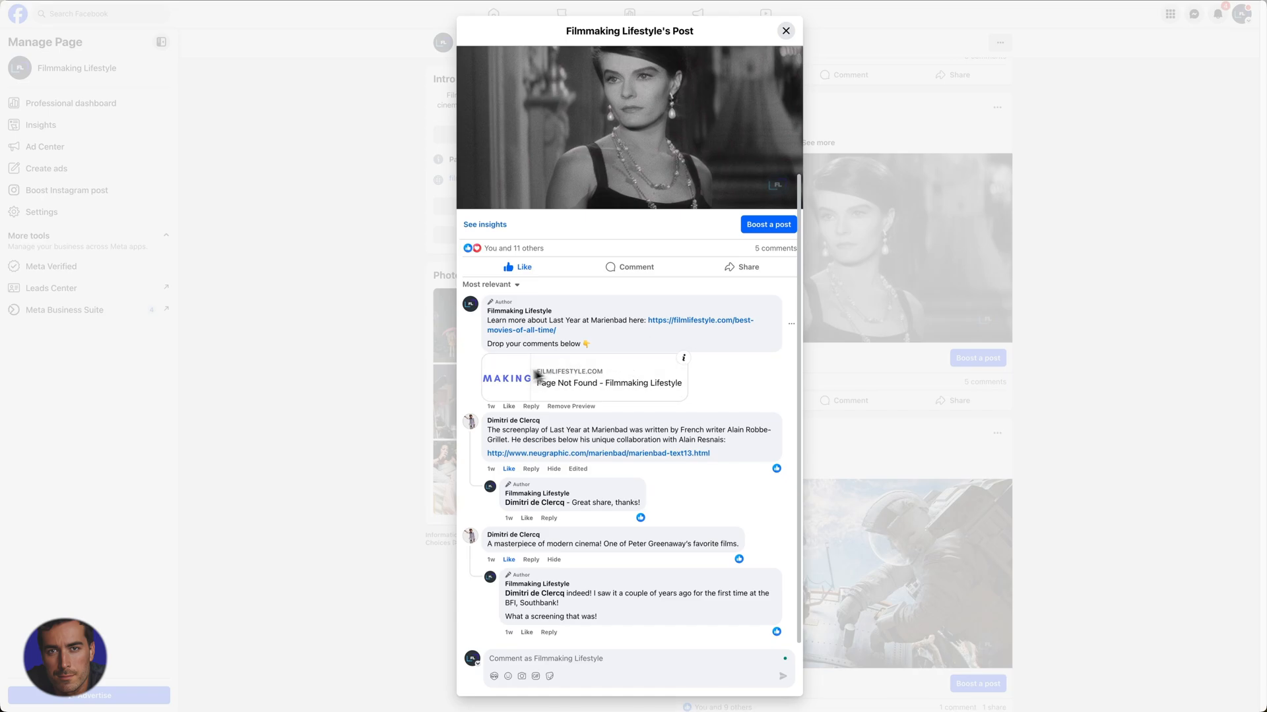
pyautogui.moveTo(612, 393)
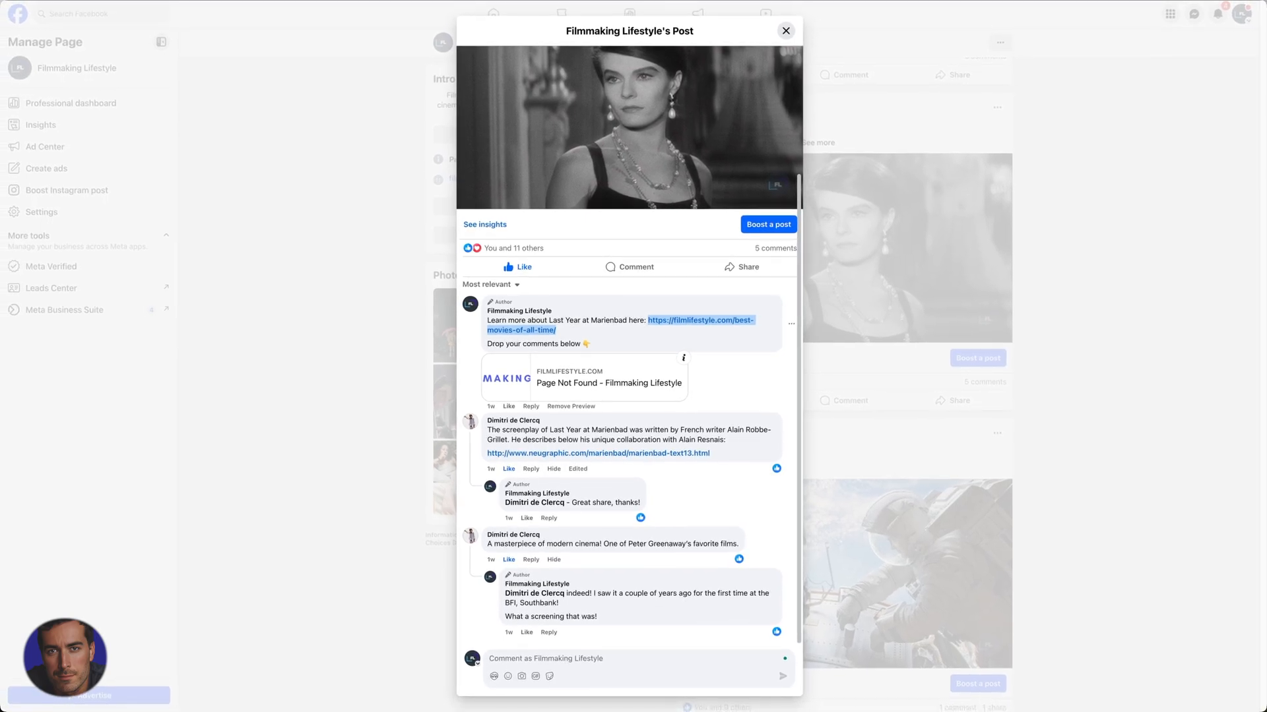
pyautogui.moveTo(672, 340)
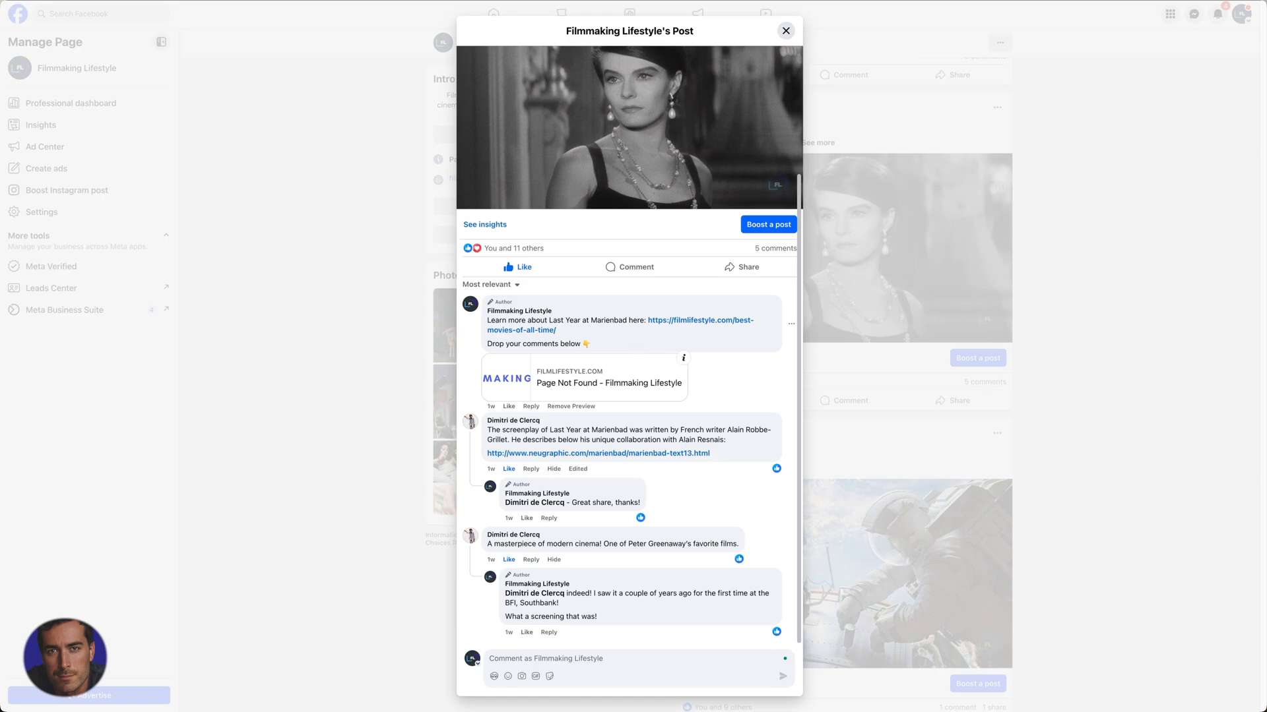
pyautogui.moveTo(640, 353)
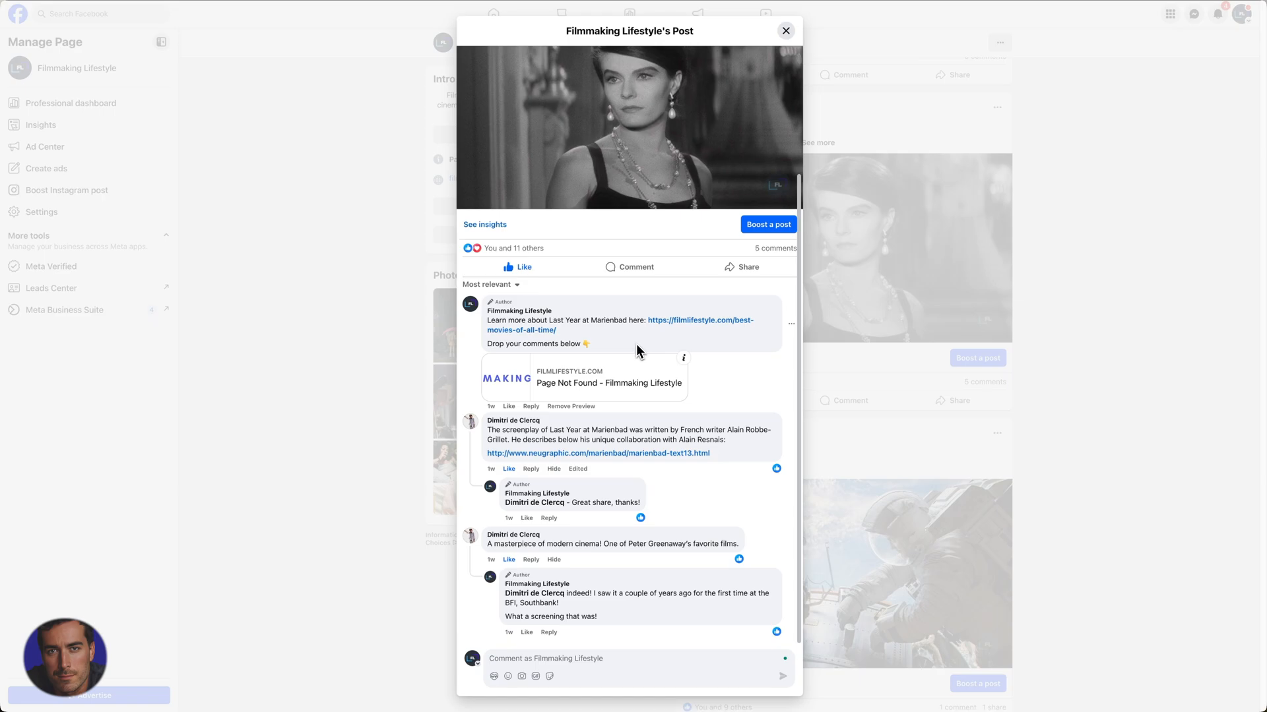
pyautogui.moveTo(434, 176)
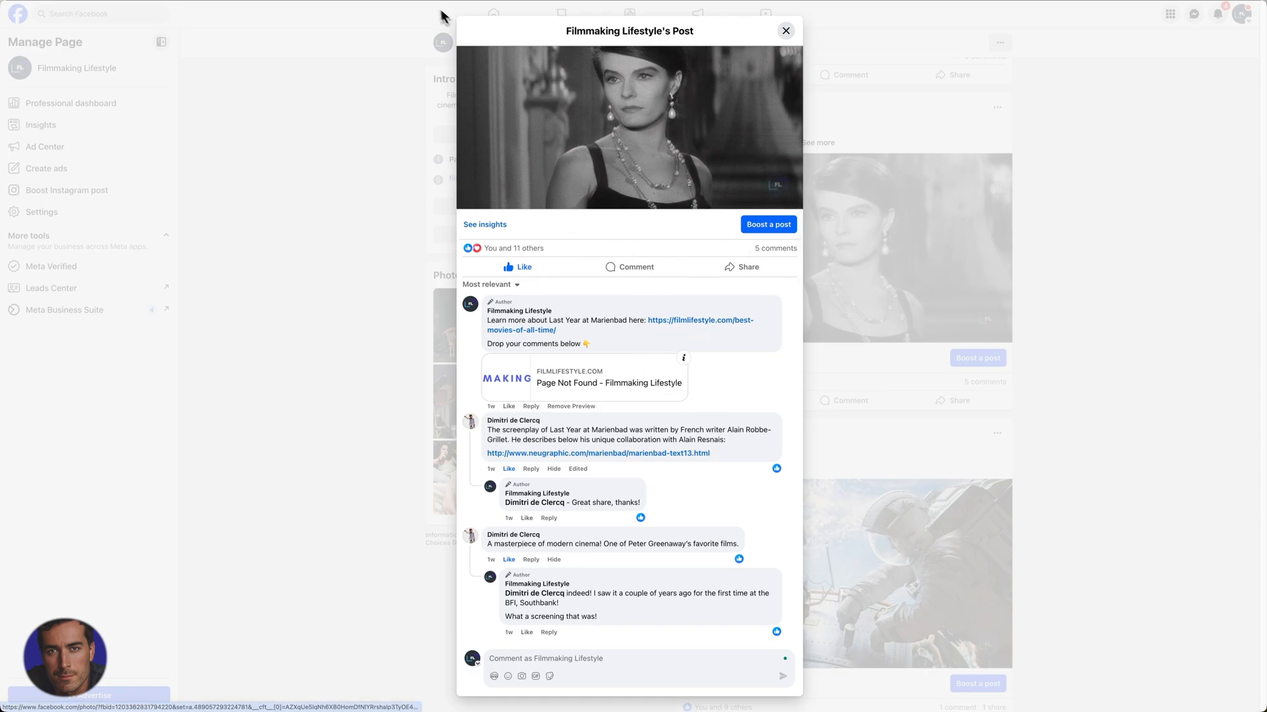
# Debug the best-movies-of-all-time URL in the Sharing Debugger.
pyautogui.click(186, 29)
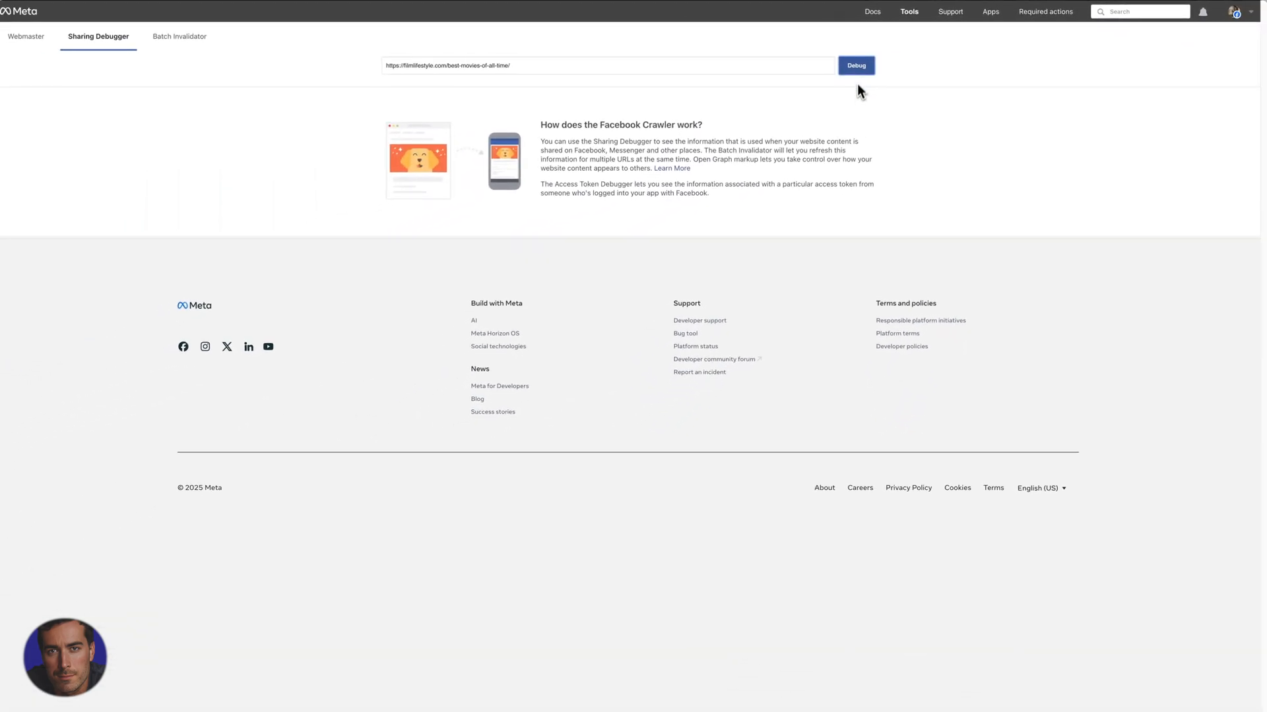
pyautogui.click(855, 65)
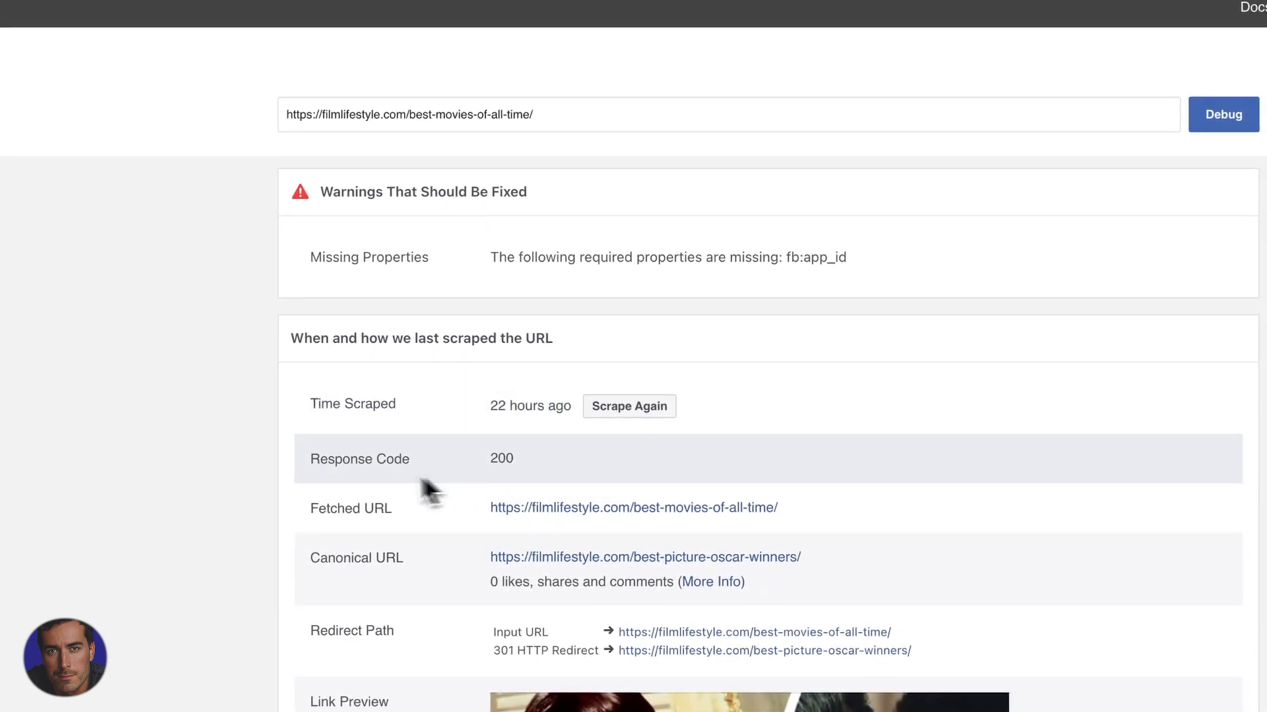
# Scroll down to the Best Picture Oscar Winners link preview and Open Graph properties.
pyautogui.scroll(-3)
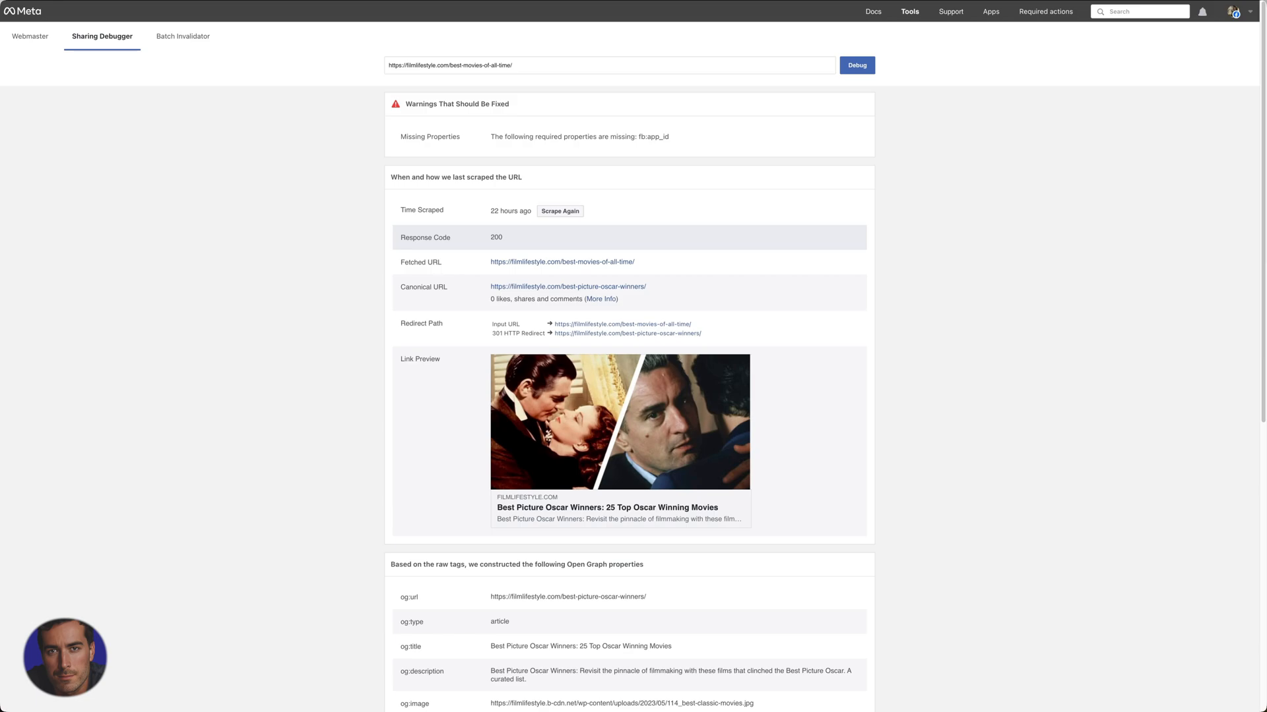
pyautogui.moveTo(721, 244)
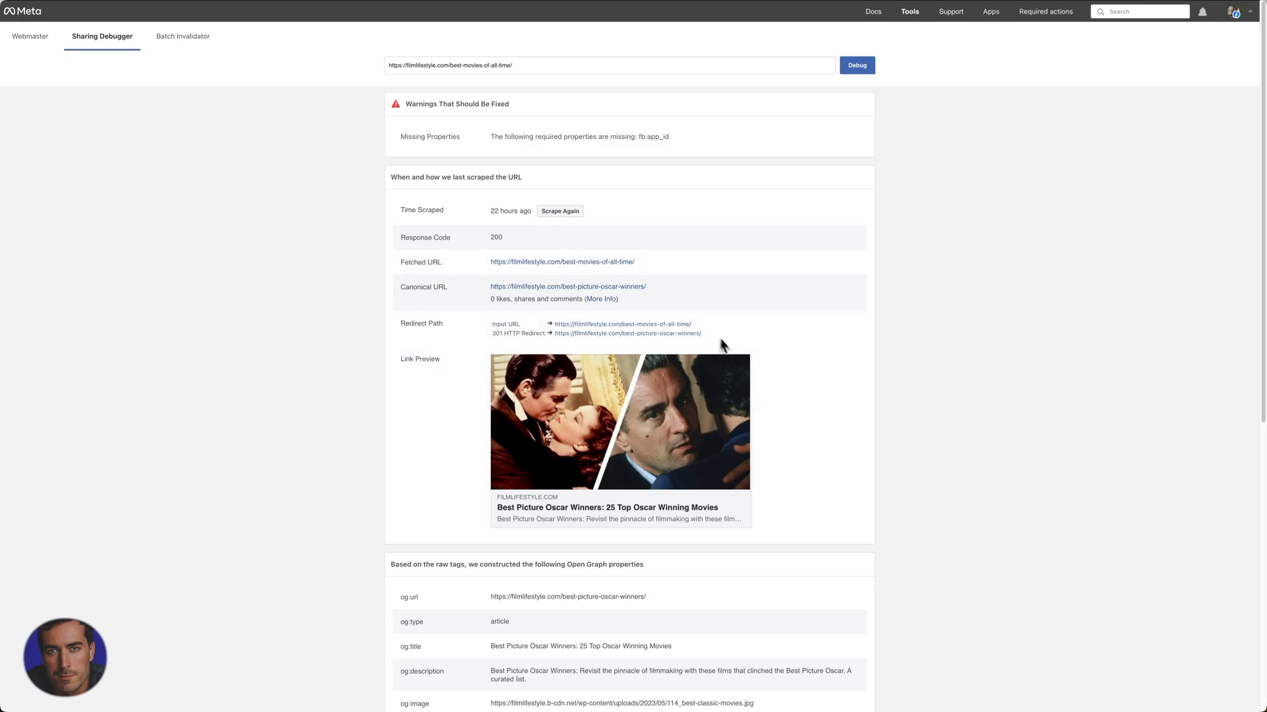
pyautogui.moveTo(921, 343)
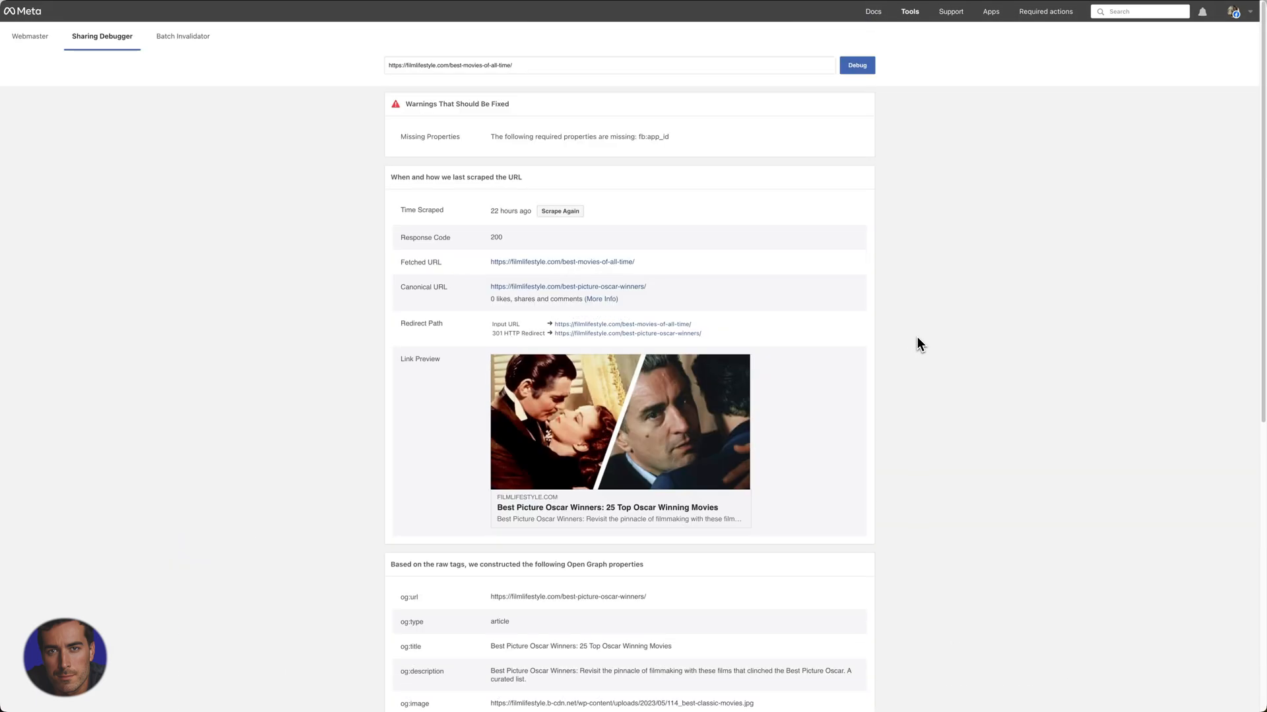
pyautogui.moveTo(875, 323)
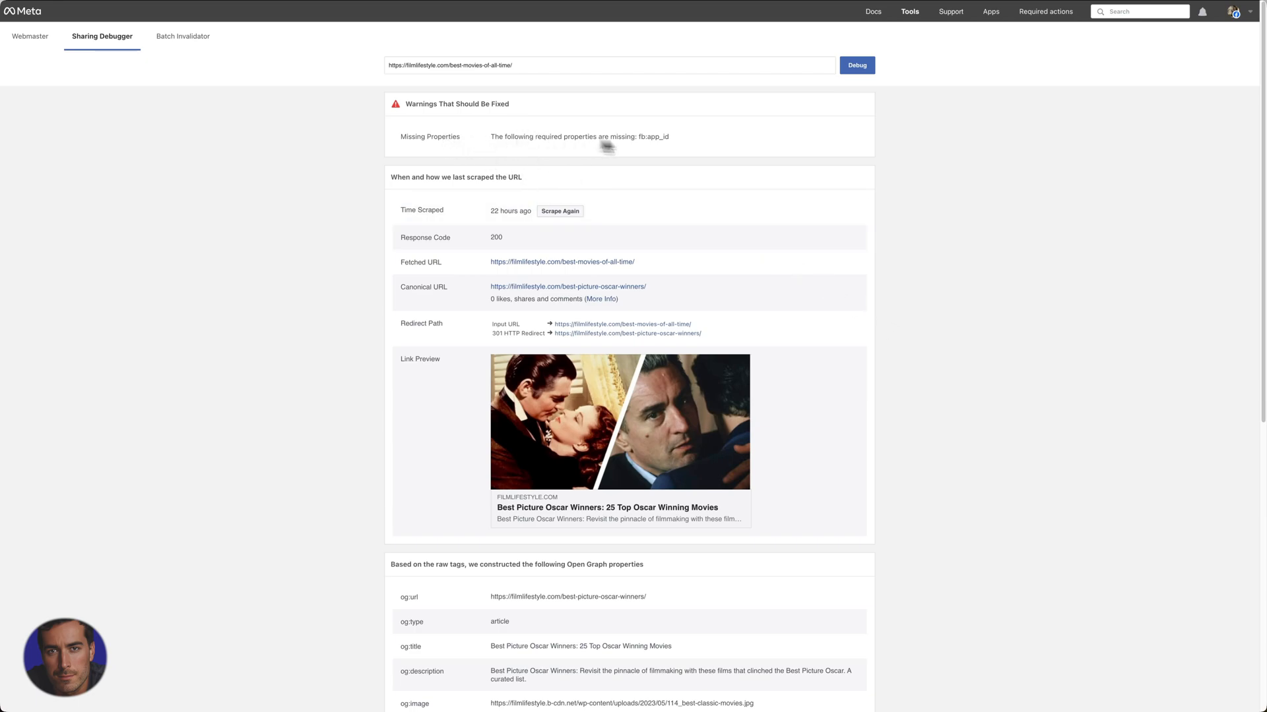
pyautogui.moveTo(662, 152)
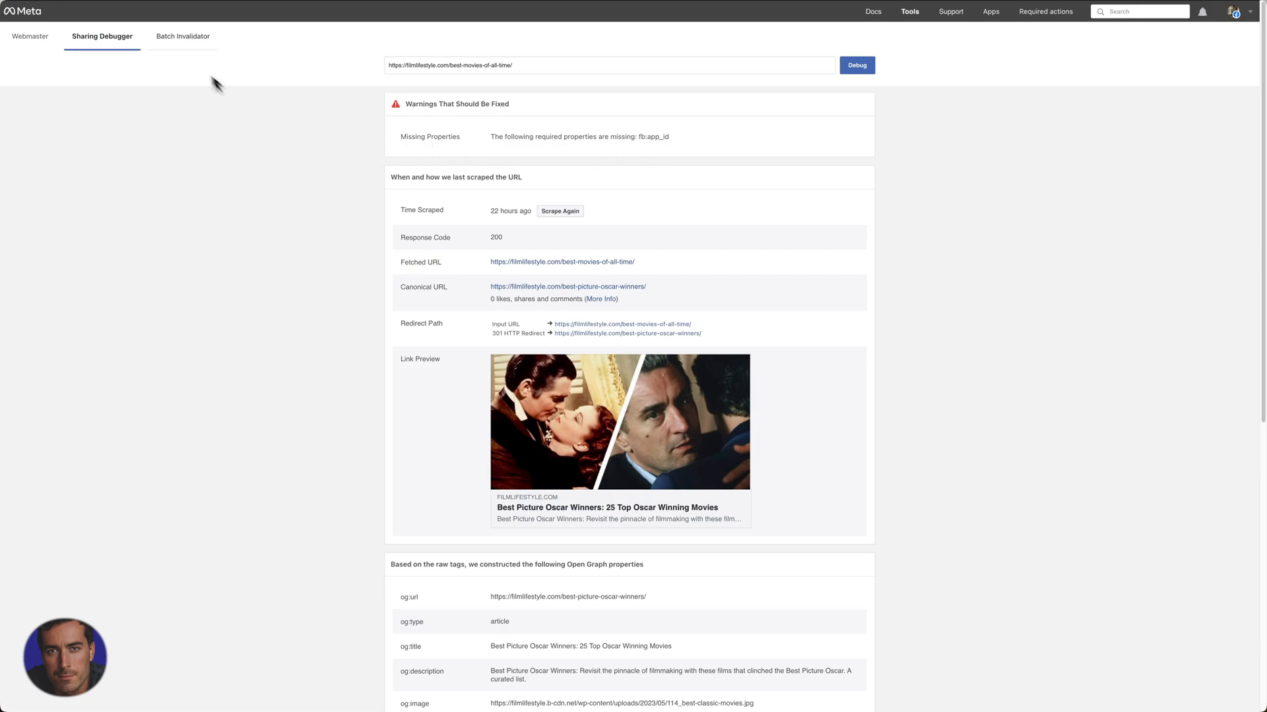
pyautogui.moveTo(129, 46)
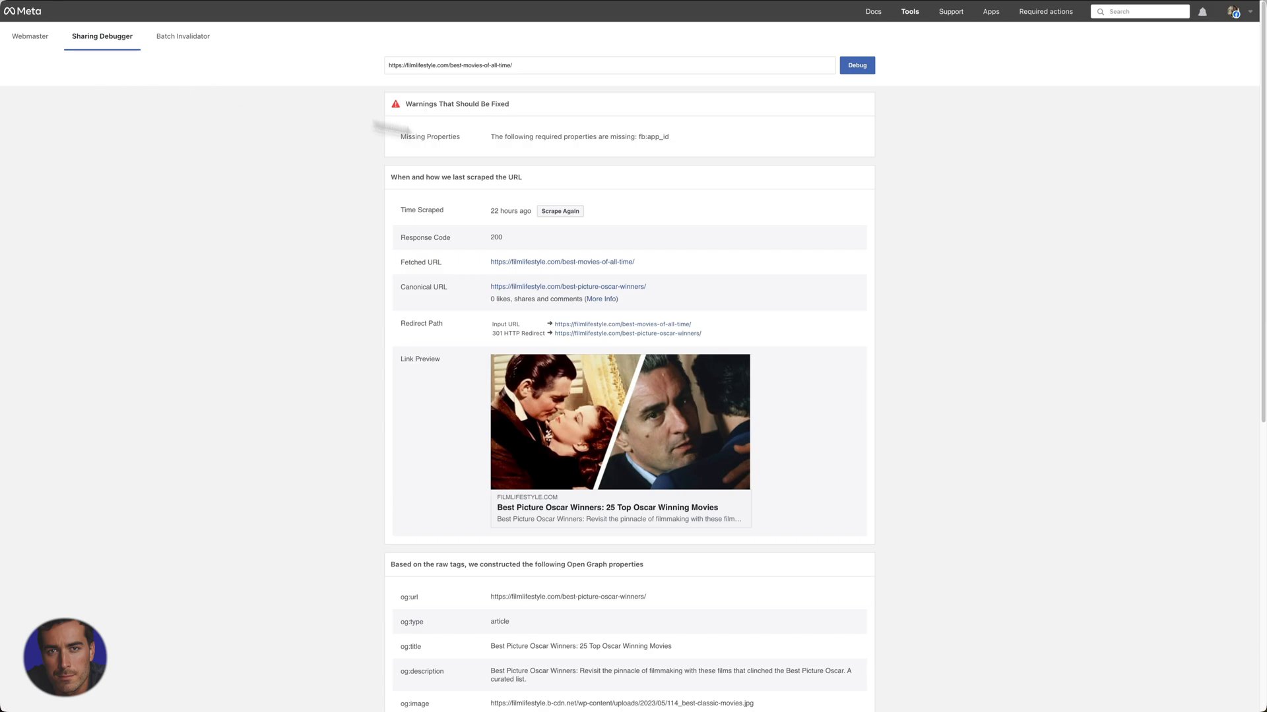
pyautogui.moveTo(697, 165)
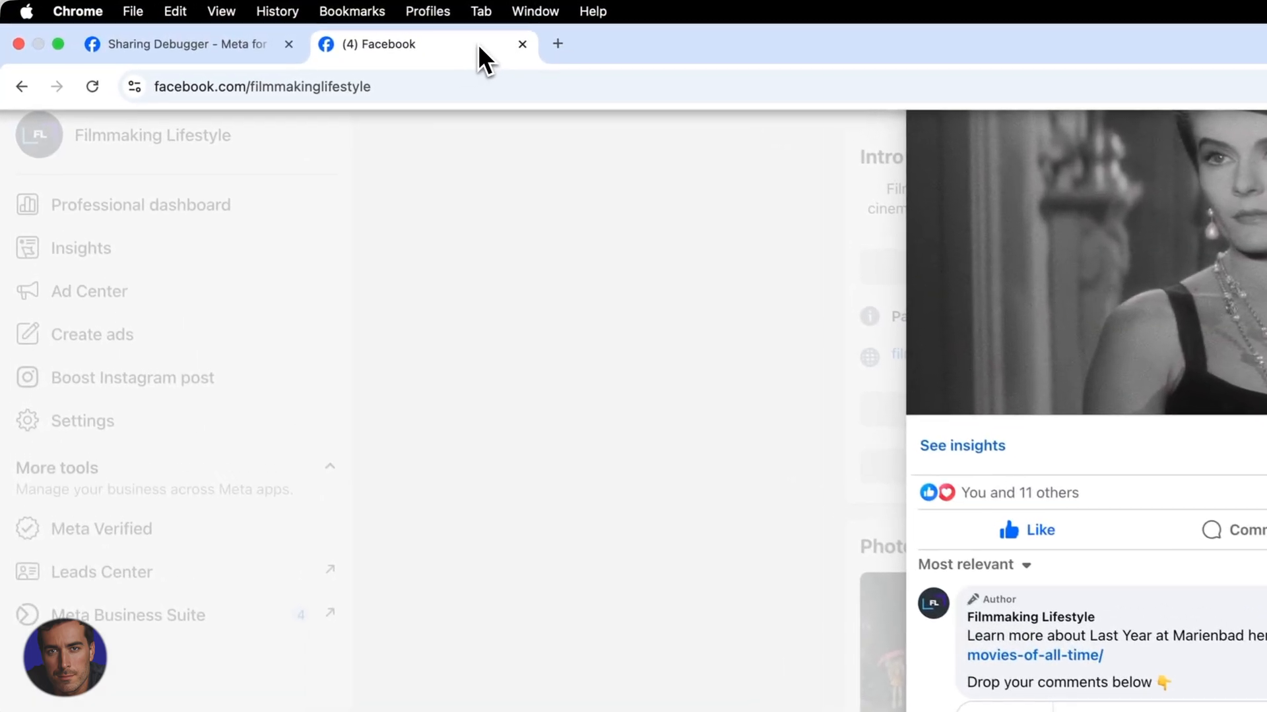
# Return to the Facebook tab showing the post's 'Page Not Found' preview.
pyautogui.click(184, 44)
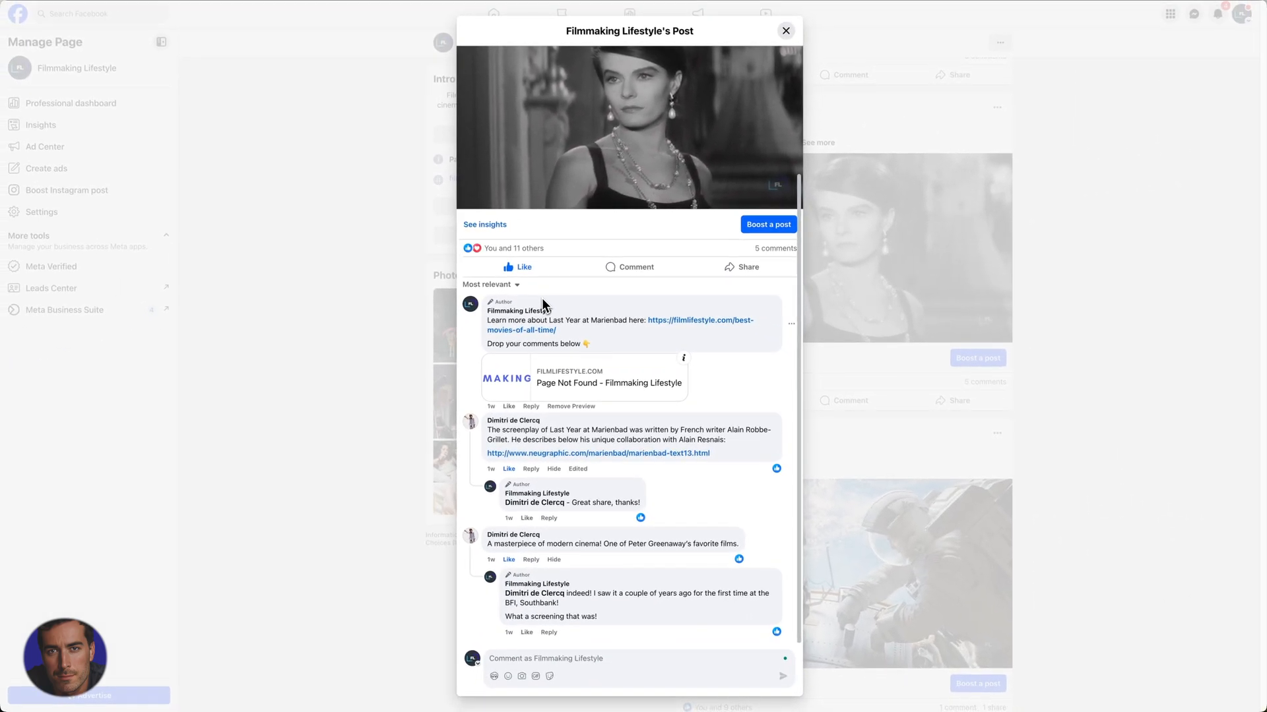
pyautogui.moveTo(544, 306)
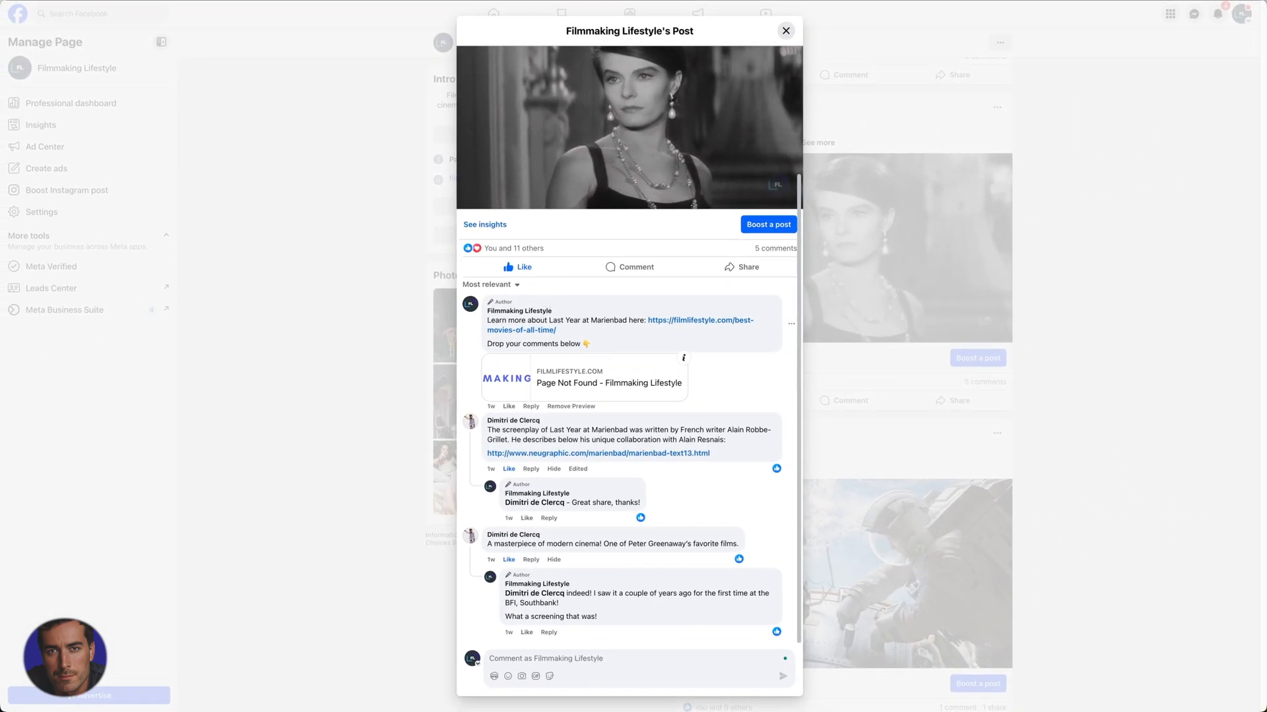
pyautogui.moveTo(751, 315)
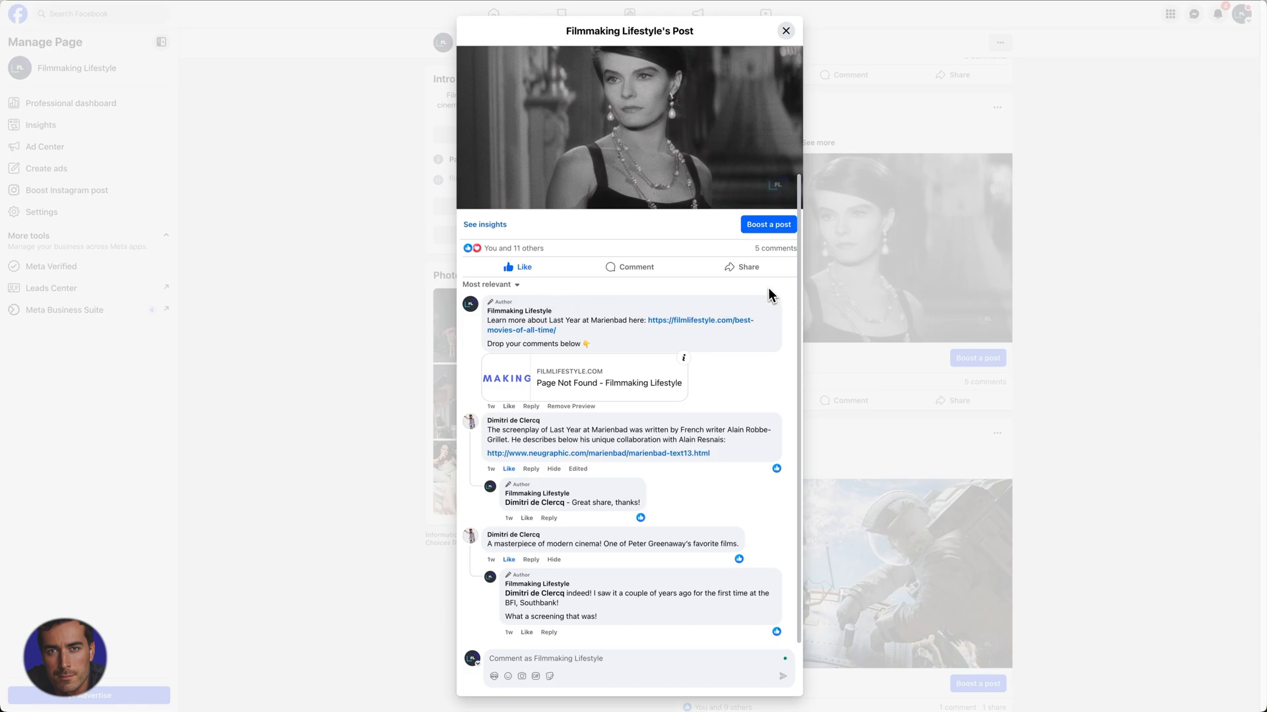
pyautogui.moveTo(768, 294)
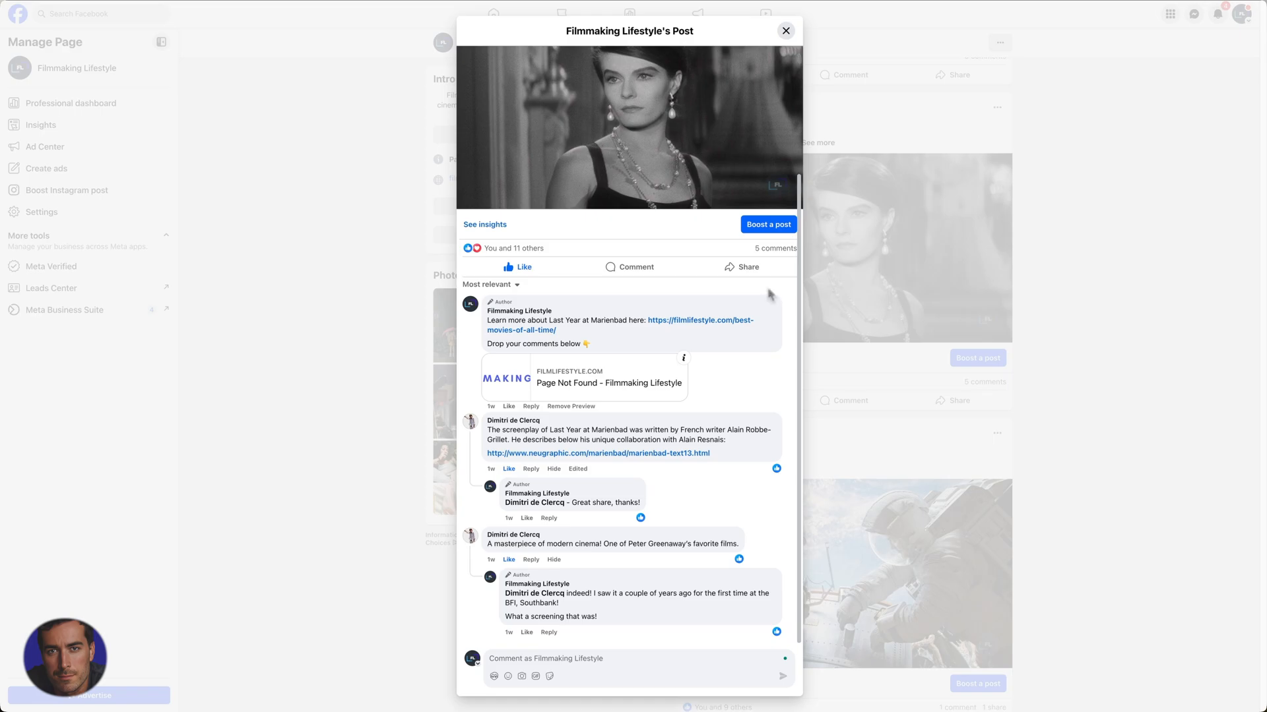